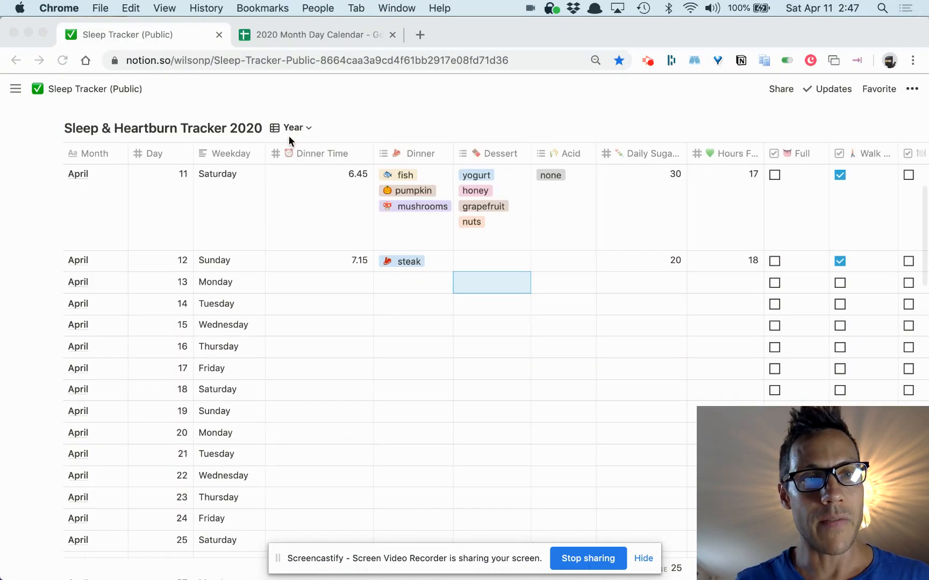
pyautogui.moveTo(356, 315)
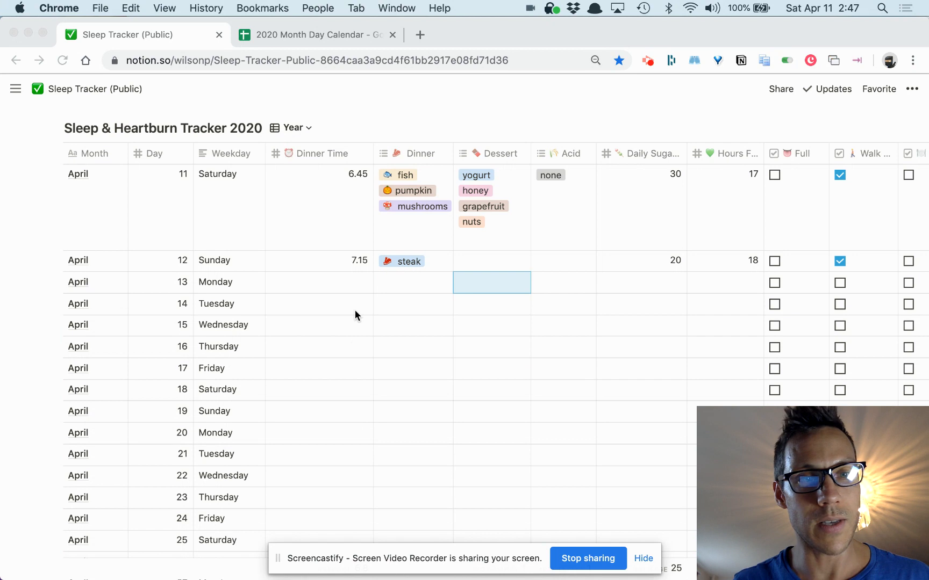
pyautogui.moveTo(348, 284)
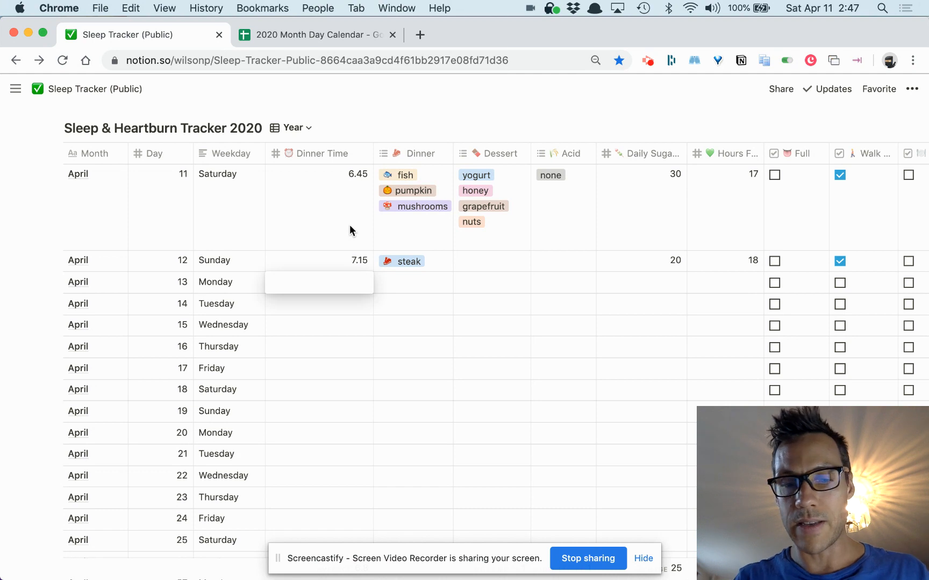
# Enter a dinner time of 6.3 for April 13 and bring up its dinner choices.
pyautogui.write('6.3')
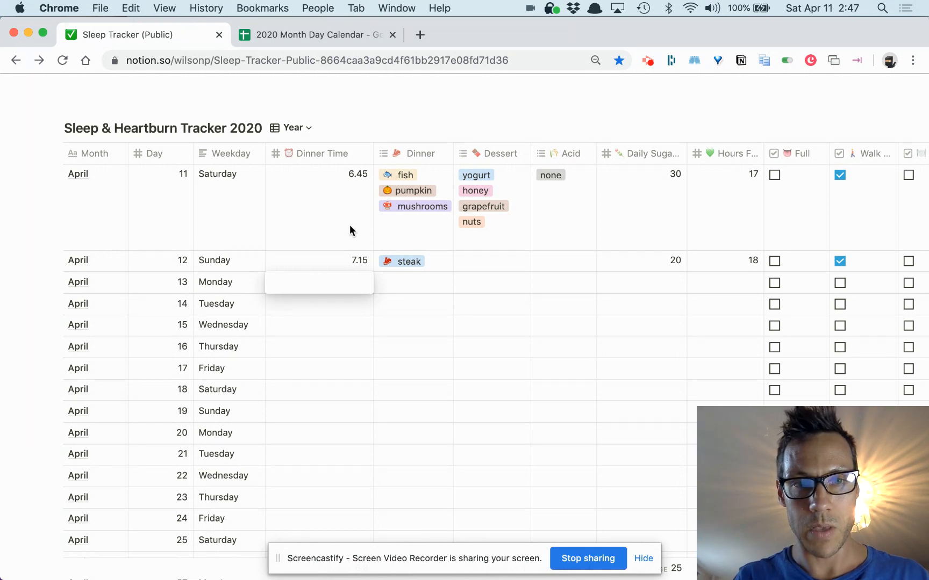
pyautogui.write('6.3')
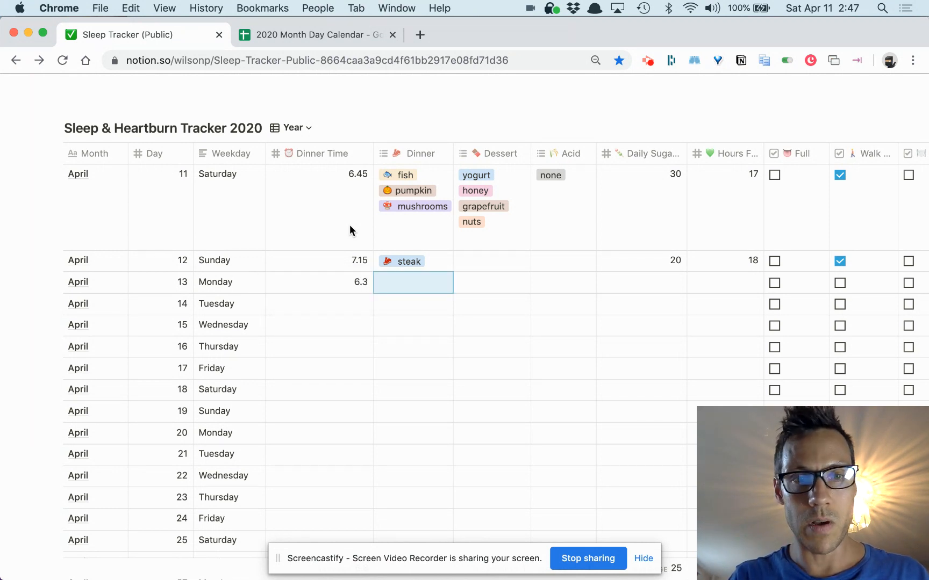
pyautogui.click(413, 283)
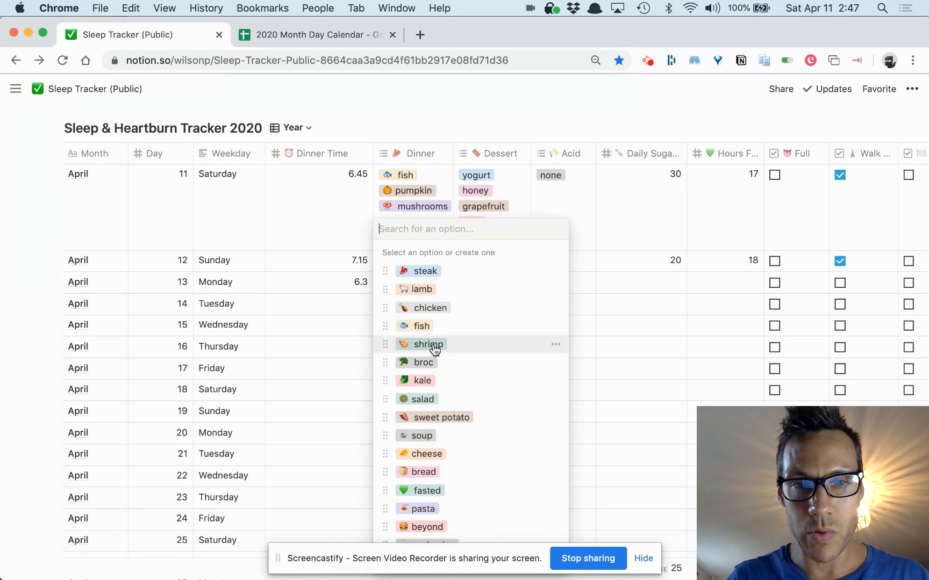
# Log shrimp as April 13's dinner and create cake as a new dessert.
pyautogui.click(428, 344)
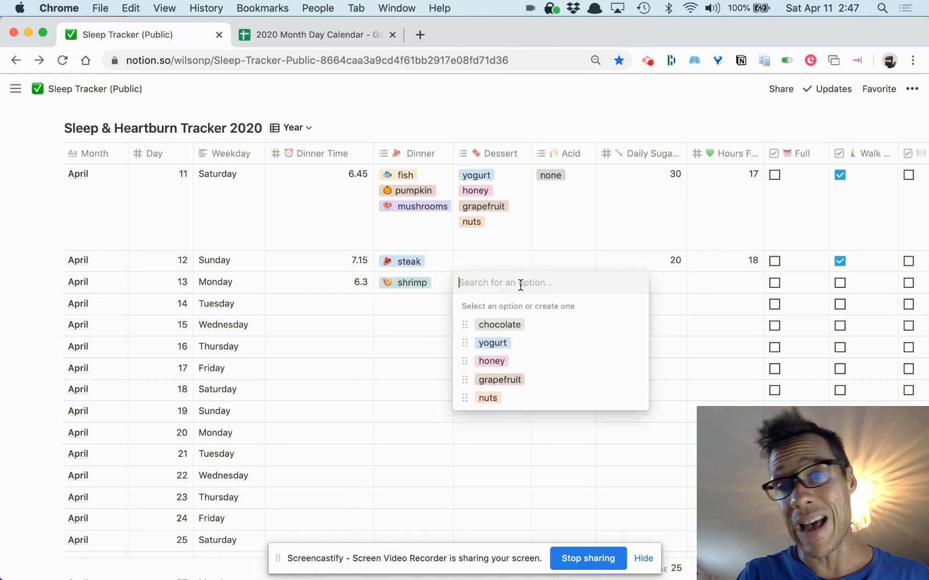
pyautogui.write('cake')
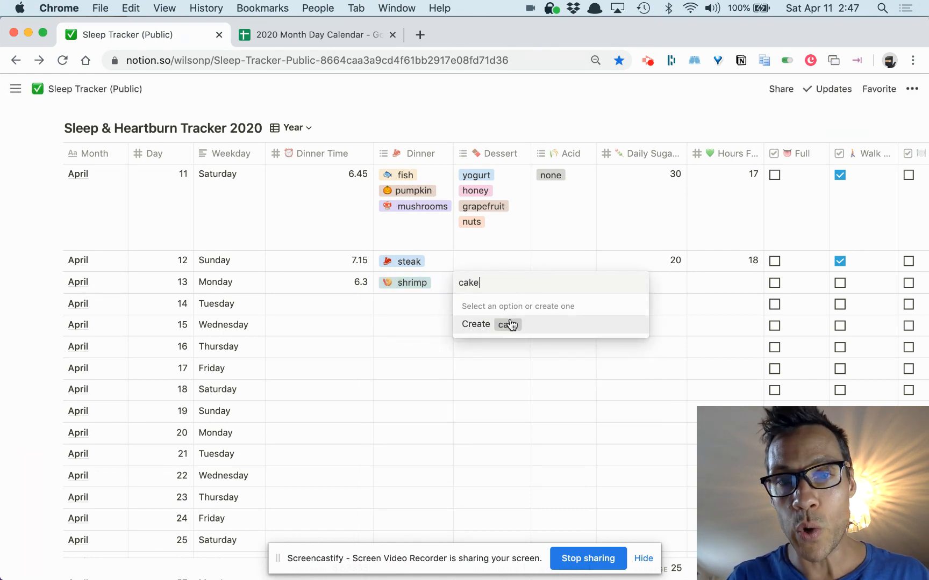
pyautogui.click(504, 323)
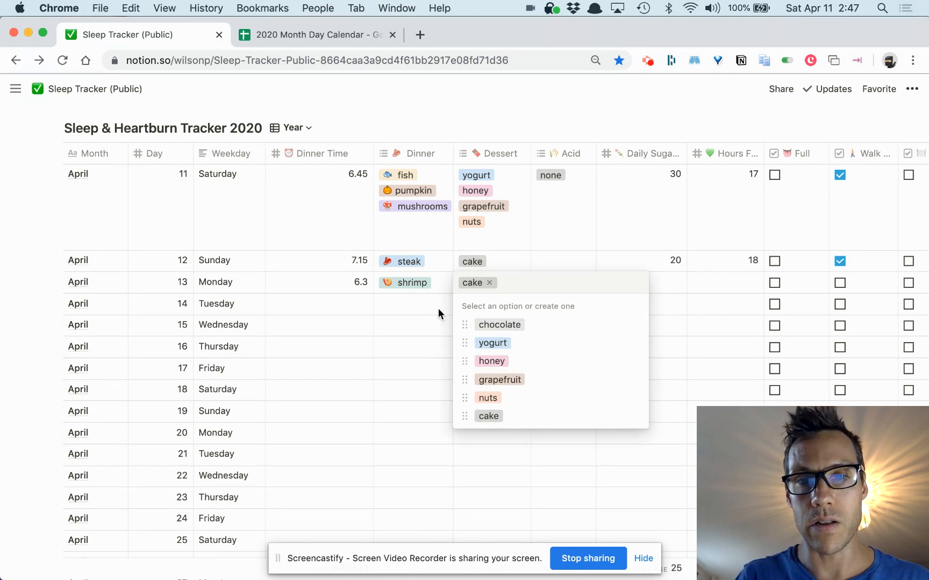
pyautogui.click(513, 289)
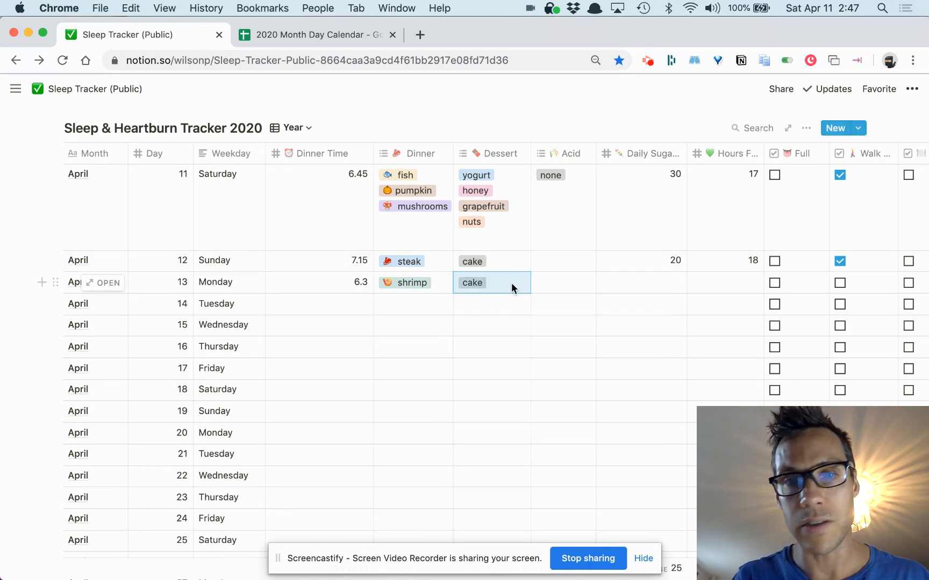
# Add chocolate to April 13's dessert and set lemon as its acid.
pyautogui.click(471, 282)
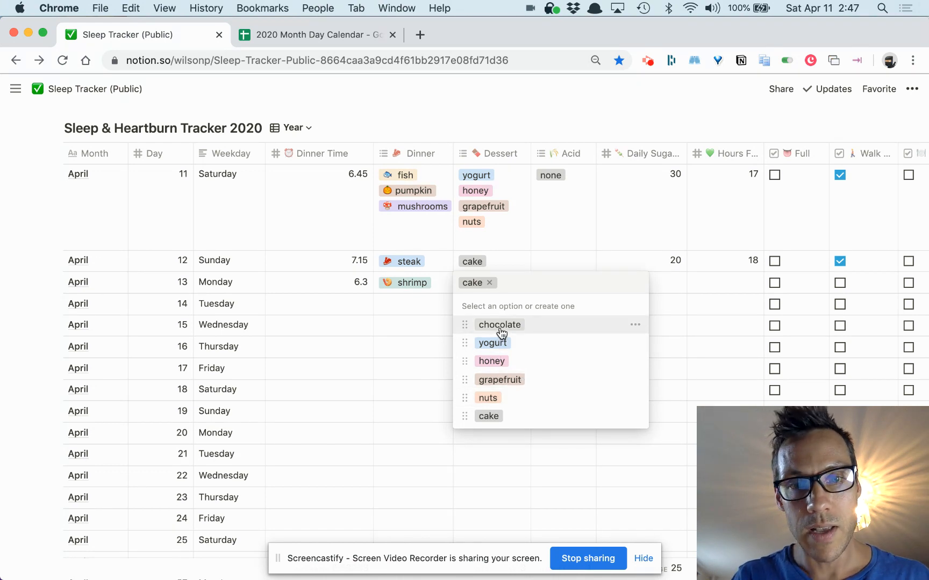
pyautogui.click(498, 325)
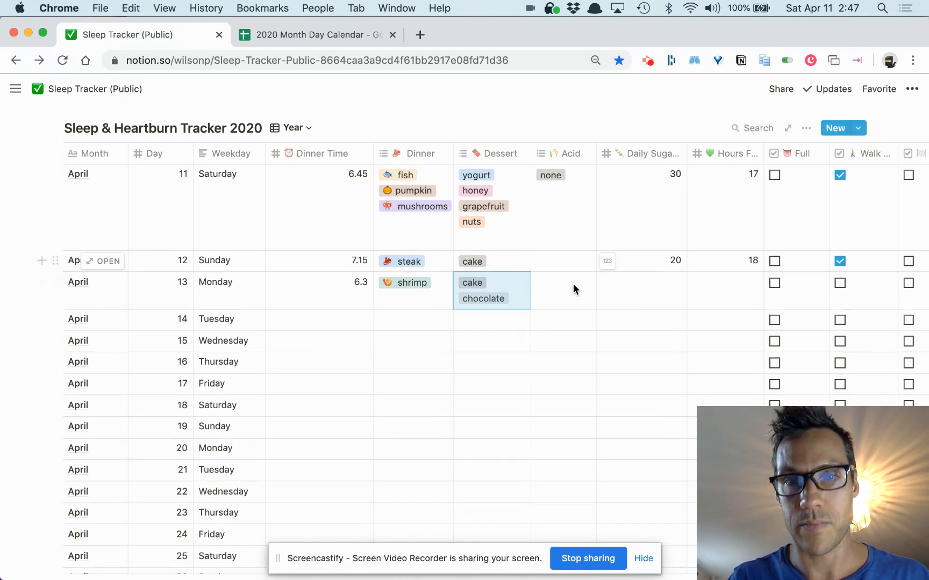
pyautogui.click(562, 290)
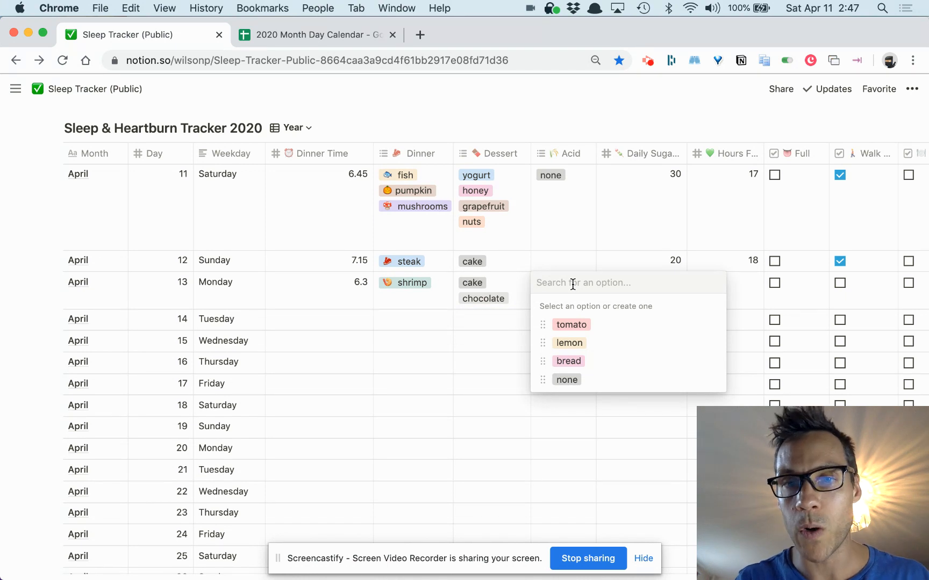
pyautogui.moveTo(578, 361)
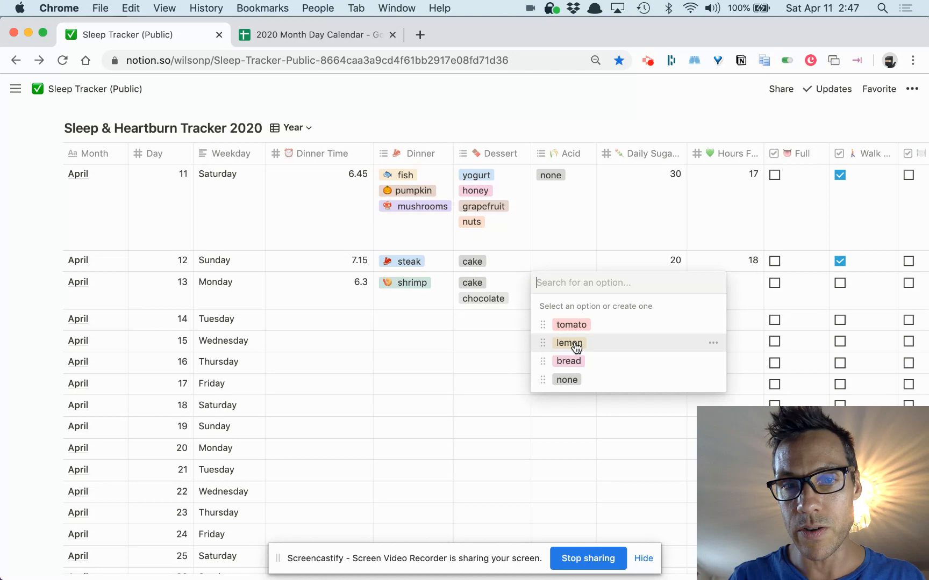
pyautogui.click(568, 343)
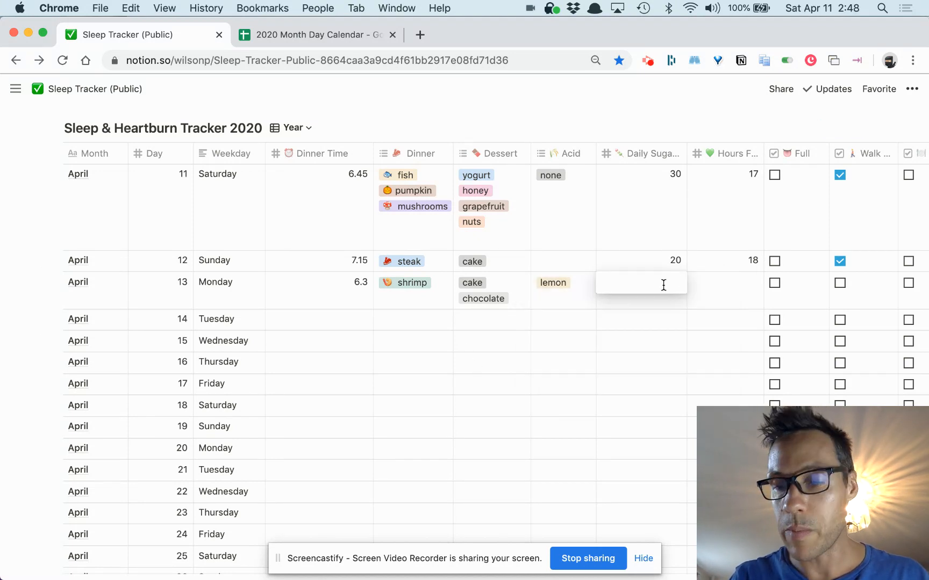
# Give April 13 a daily sugar of 20 with 16 hours fasted and mark it Full.
pyautogui.write('20')
pyautogui.click(726, 291)
pyautogui.write('16')
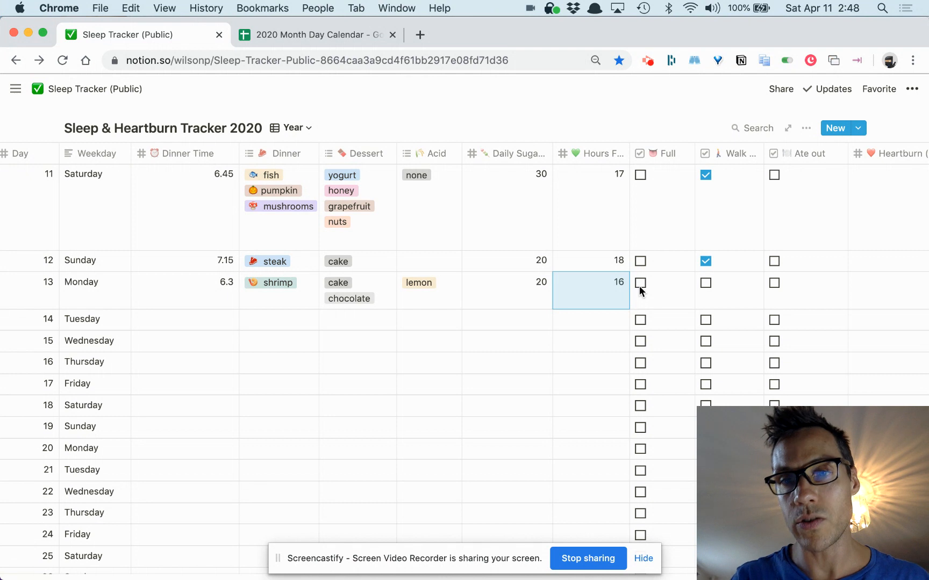
pyautogui.click(640, 282)
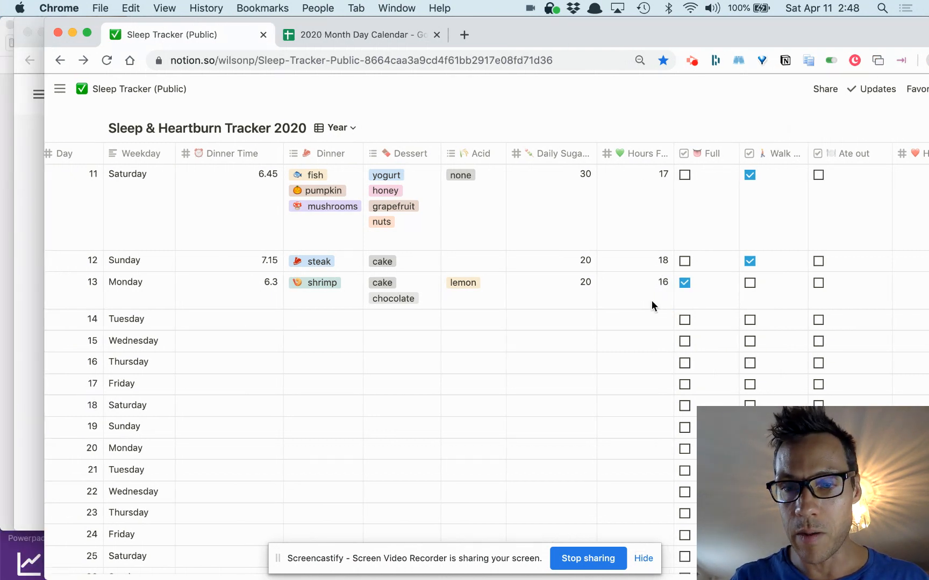
pyautogui.scroll(-3)
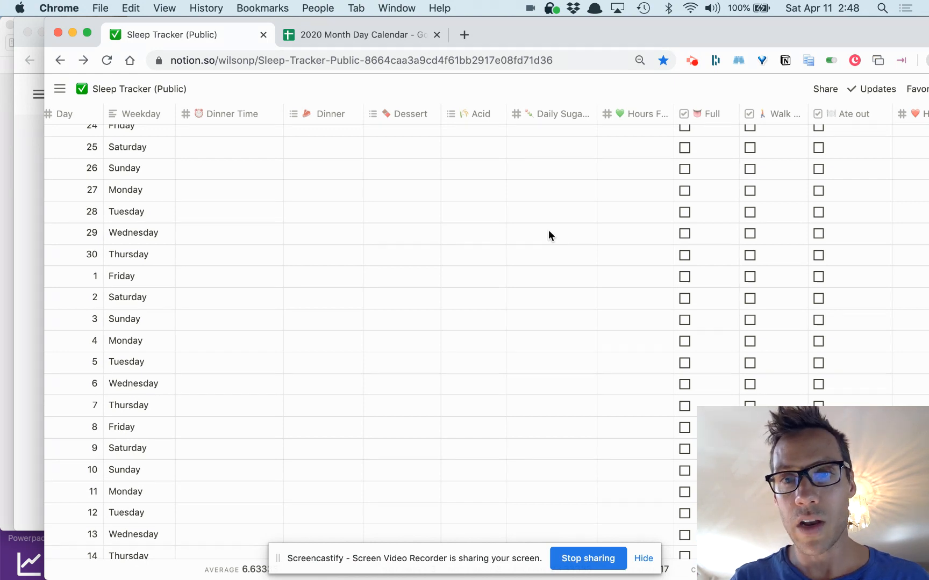
pyautogui.moveTo(525, 240)
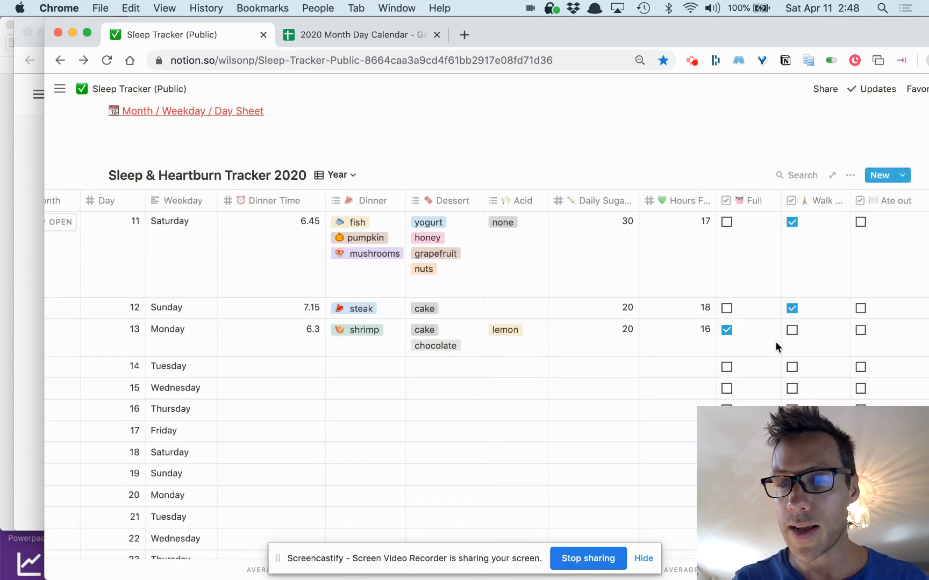
# Tick the Walk box for April 13.
pyautogui.hscroll(3)
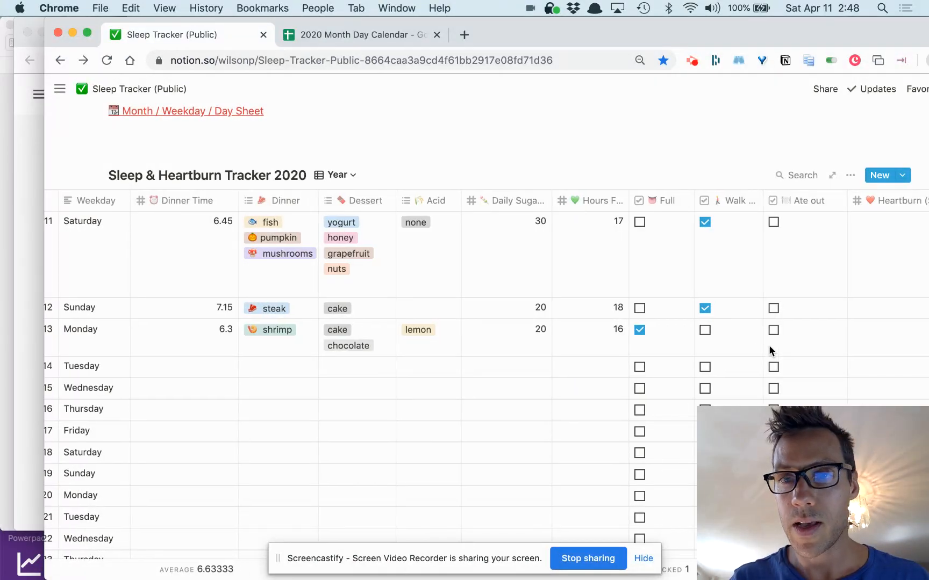
pyautogui.click(704, 330)
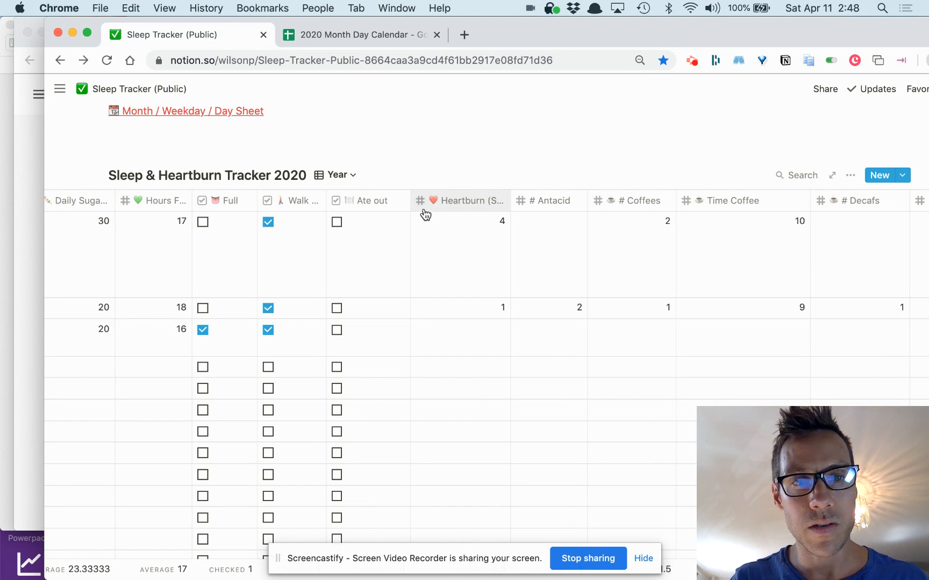
pyautogui.moveTo(409, 207)
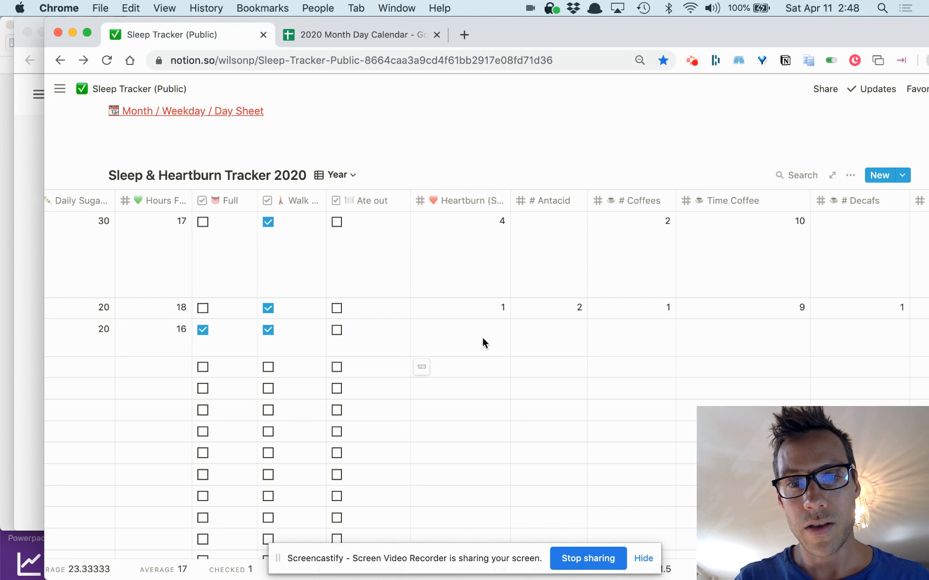
pyautogui.click(459, 330)
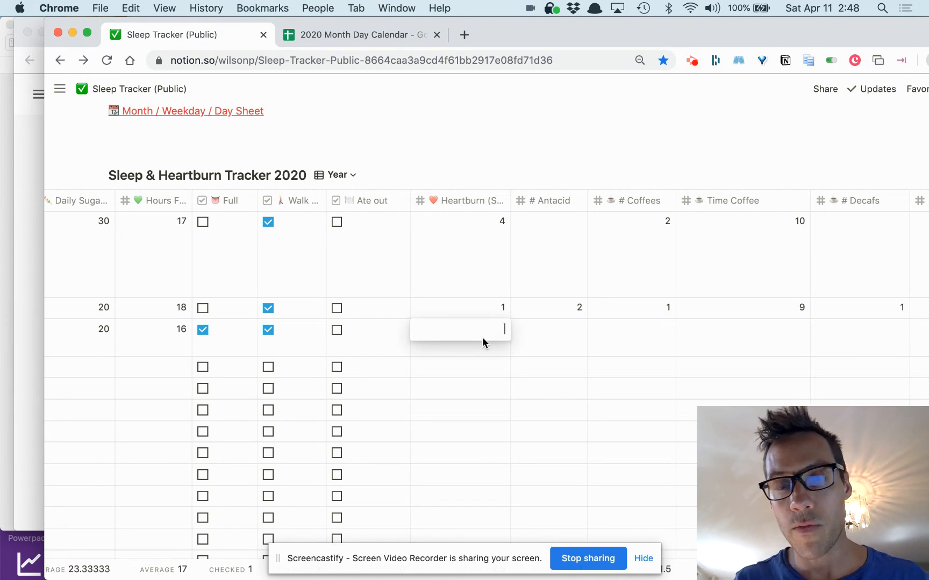
pyautogui.moveTo(496, 349)
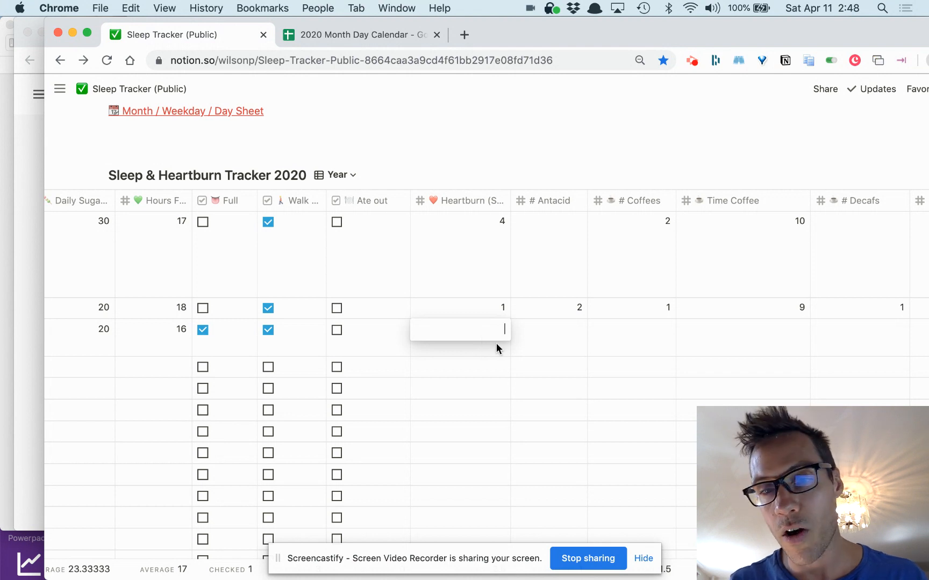
# Record a heartburn rating of 4 for April 13.
pyautogui.write('4')
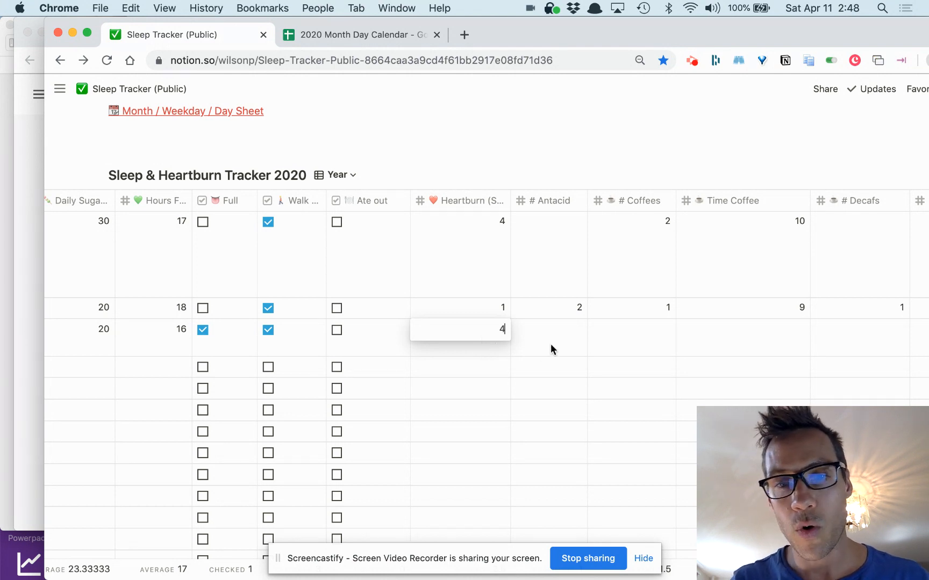
pyautogui.click(563, 345)
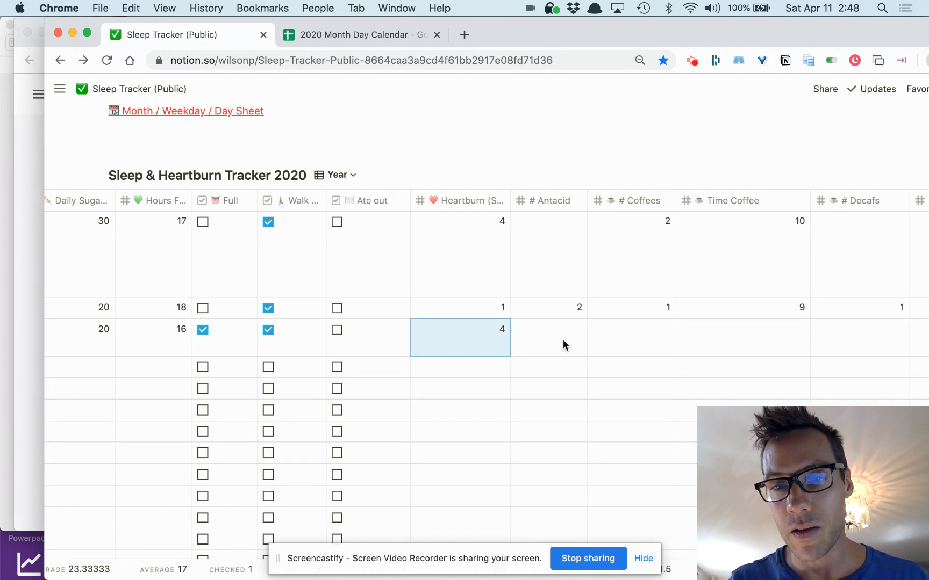
pyautogui.click(549, 330)
pyautogui.write('10')
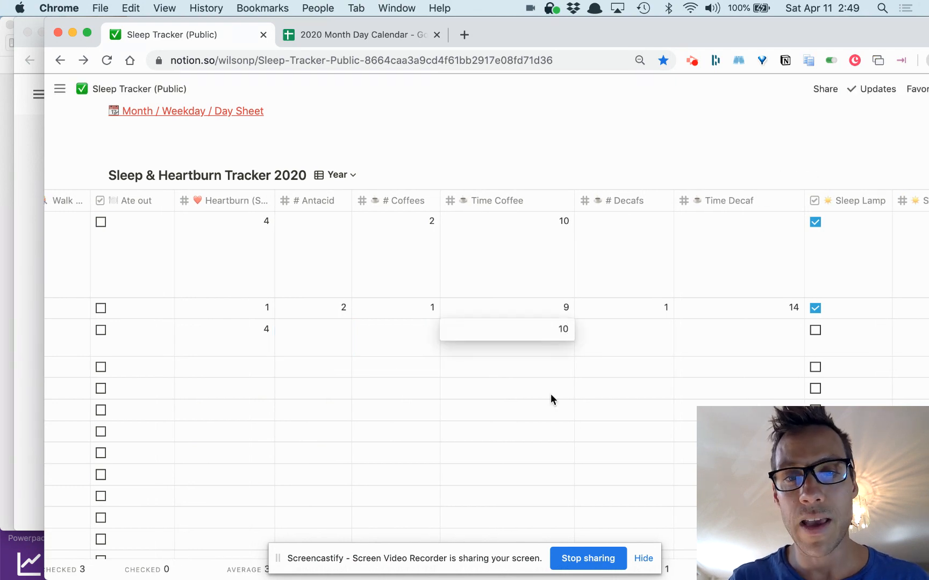
# Log coffee time 10, one decaf at 15, and tick Sleep Lamp for April 13.
pyautogui.click(623, 330)
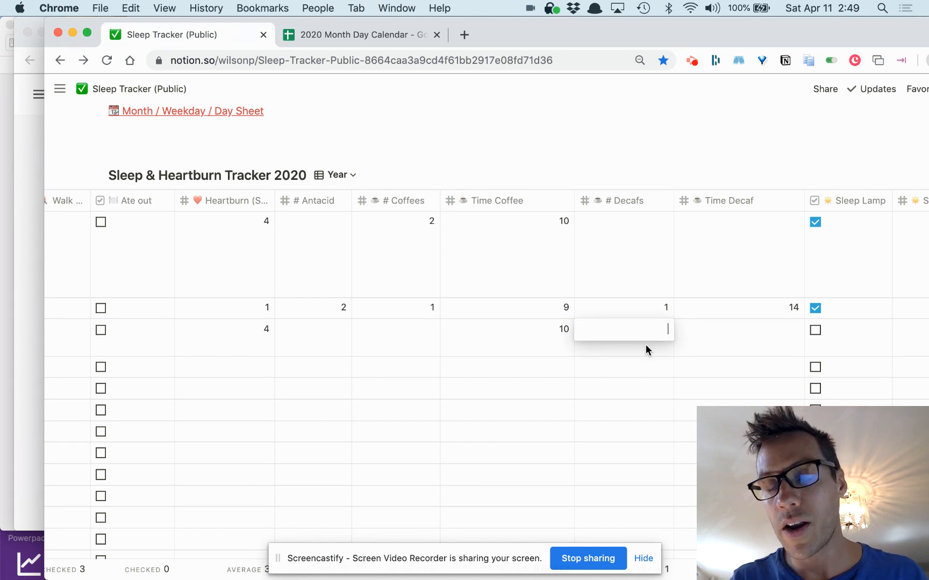
pyautogui.moveTo(671, 378)
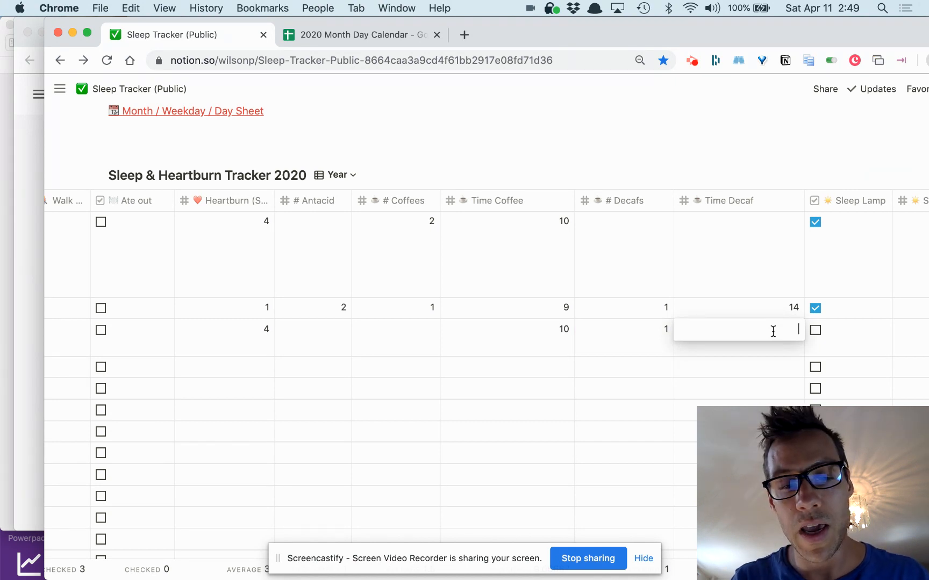
pyautogui.write('15')
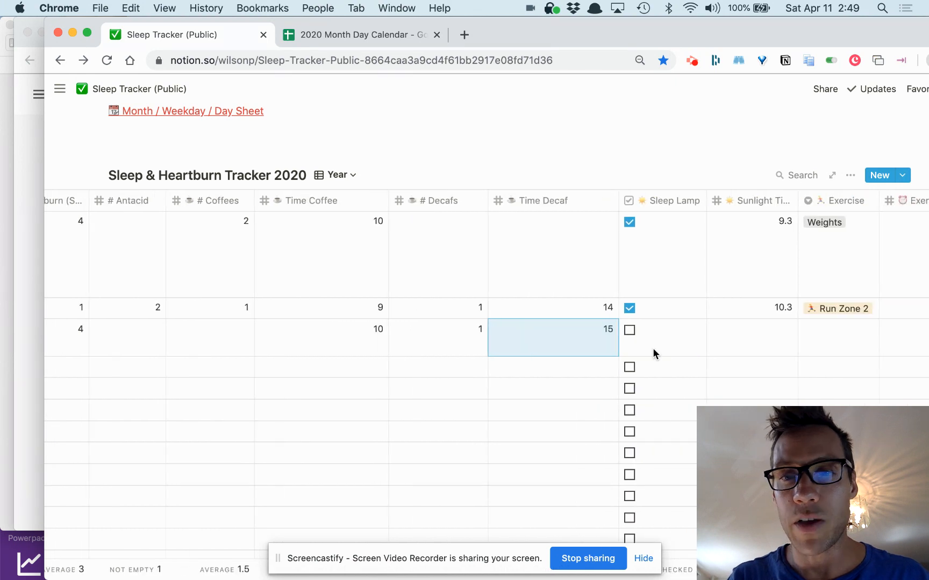
pyautogui.click(629, 330)
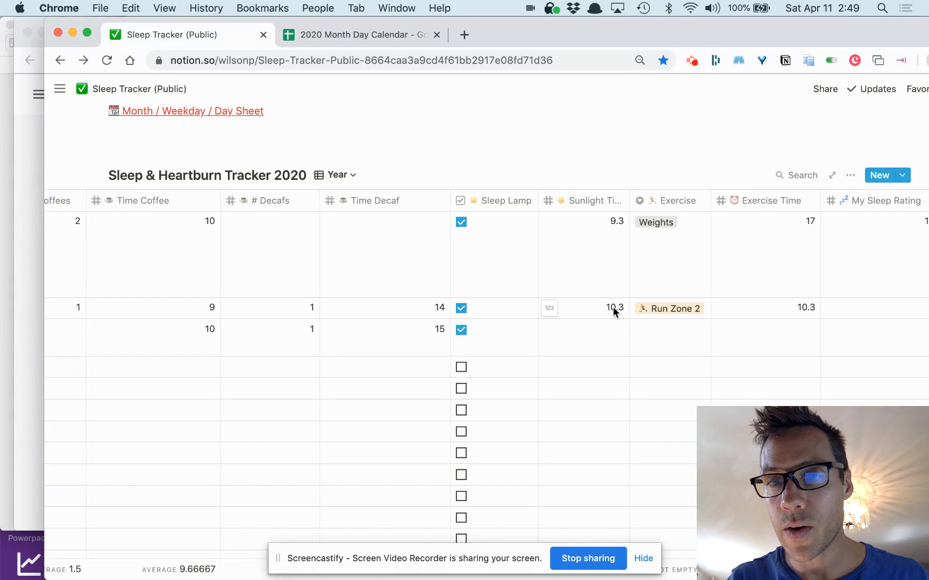
pyautogui.moveTo(785, 312)
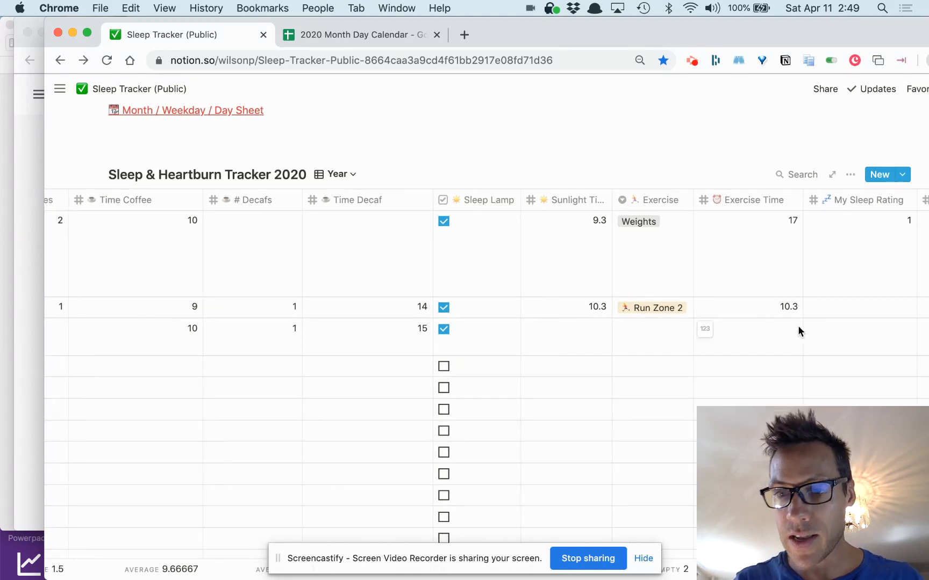
# Set April 13's exercise time to 17.3.
pyautogui.hscroll(3)
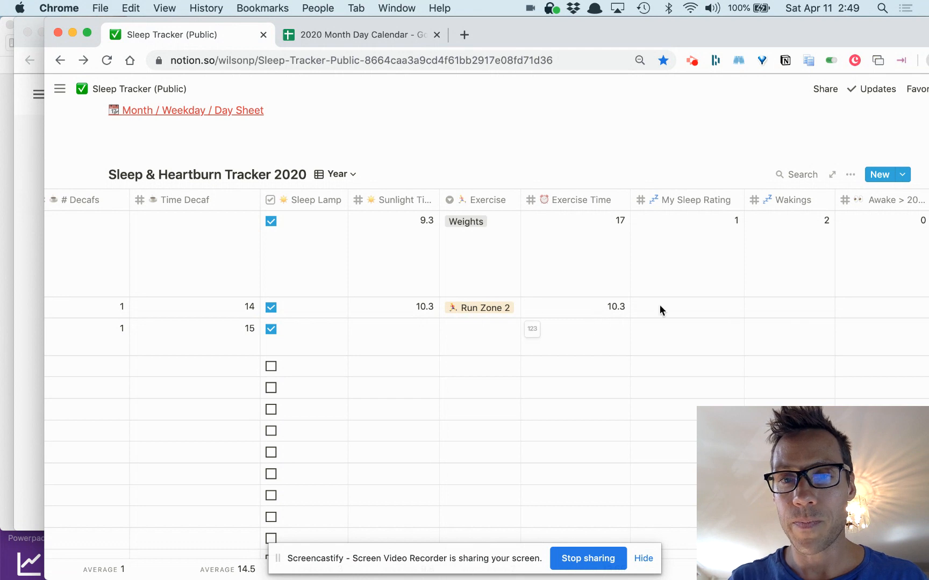
pyautogui.click(574, 329)
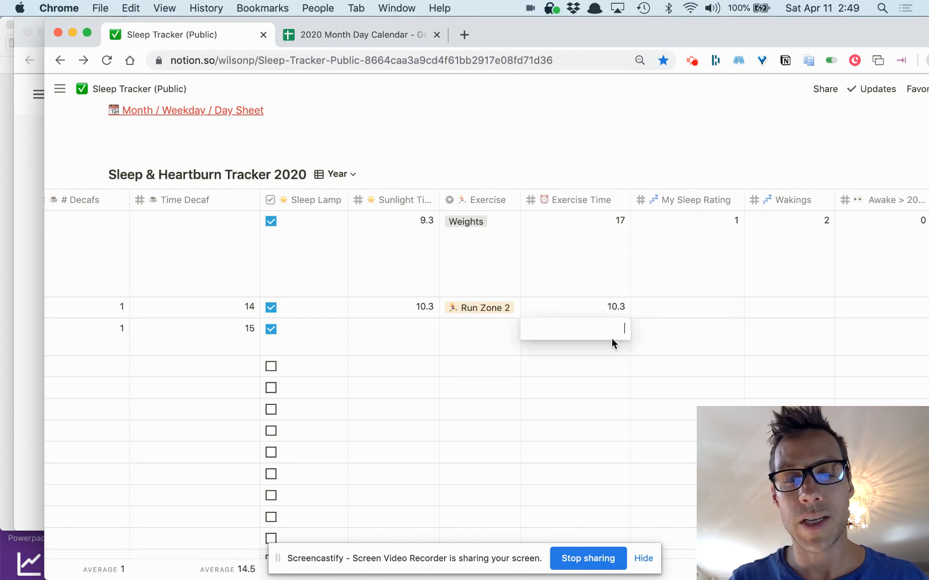
pyautogui.write('17.3')
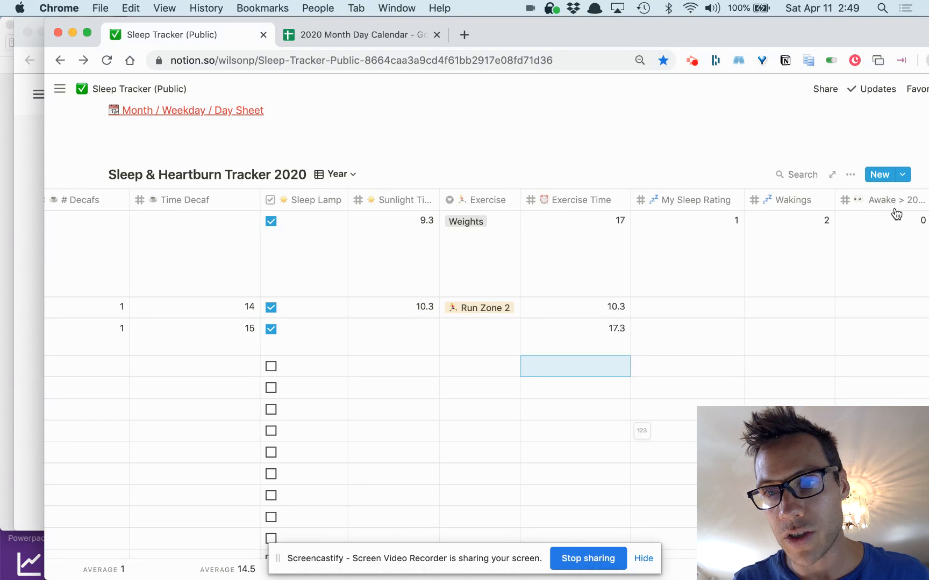
pyautogui.click(850, 175)
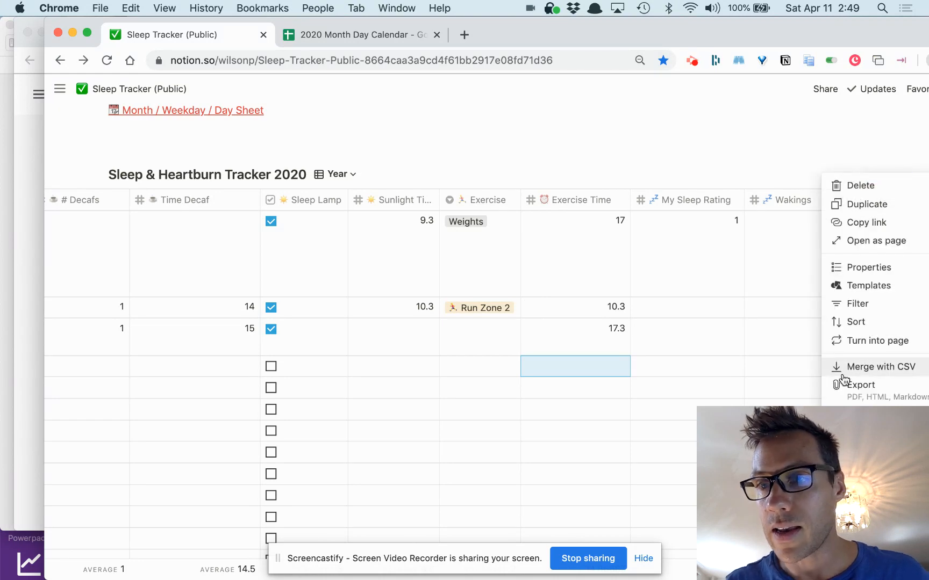
pyautogui.moveTo(615, 350)
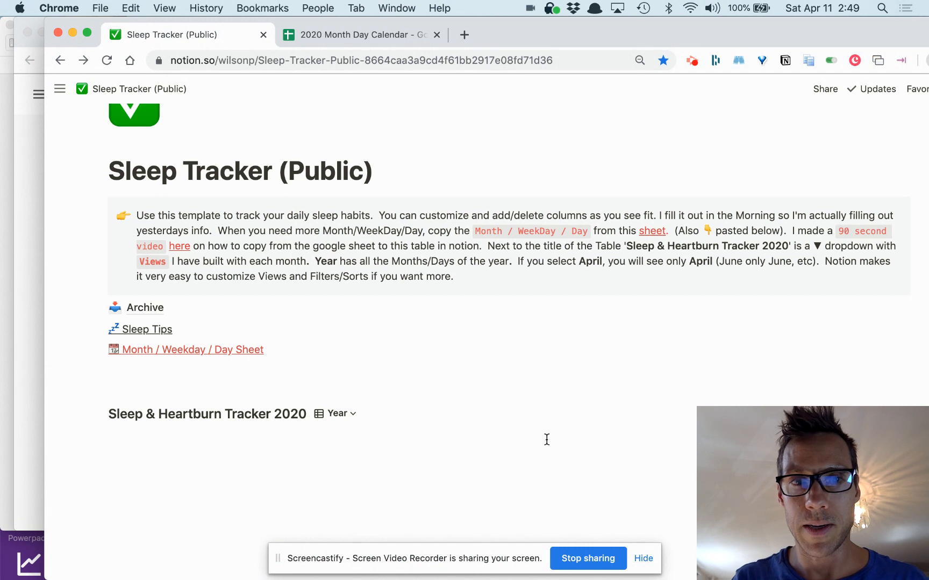
# Give April 13 a sleep rating of 1.
pyautogui.scroll(-3)
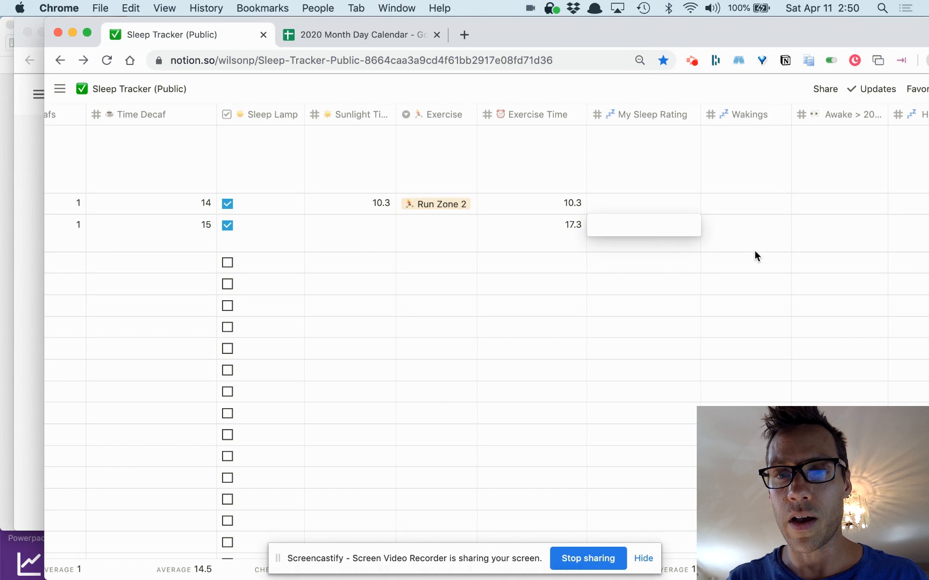
pyautogui.write('1')
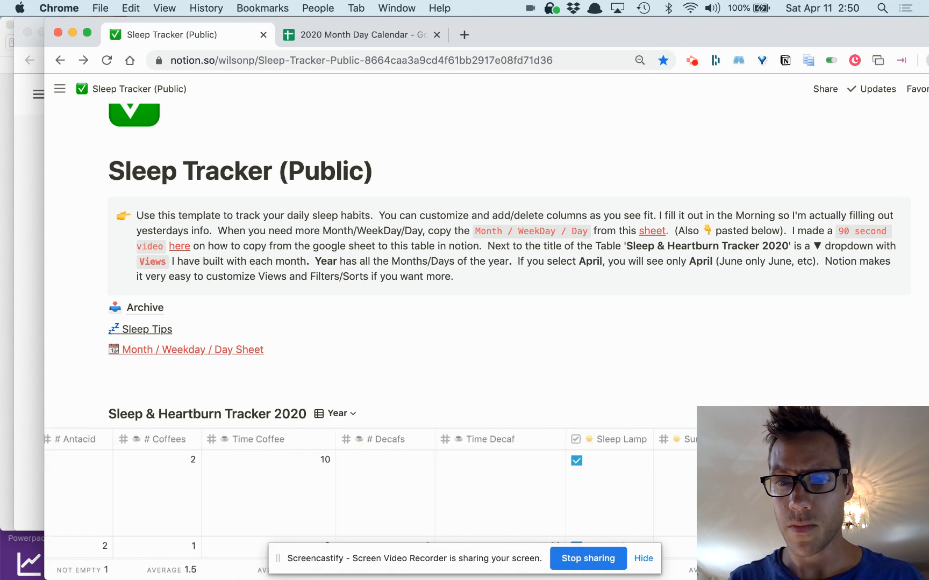
pyautogui.scroll(-3)
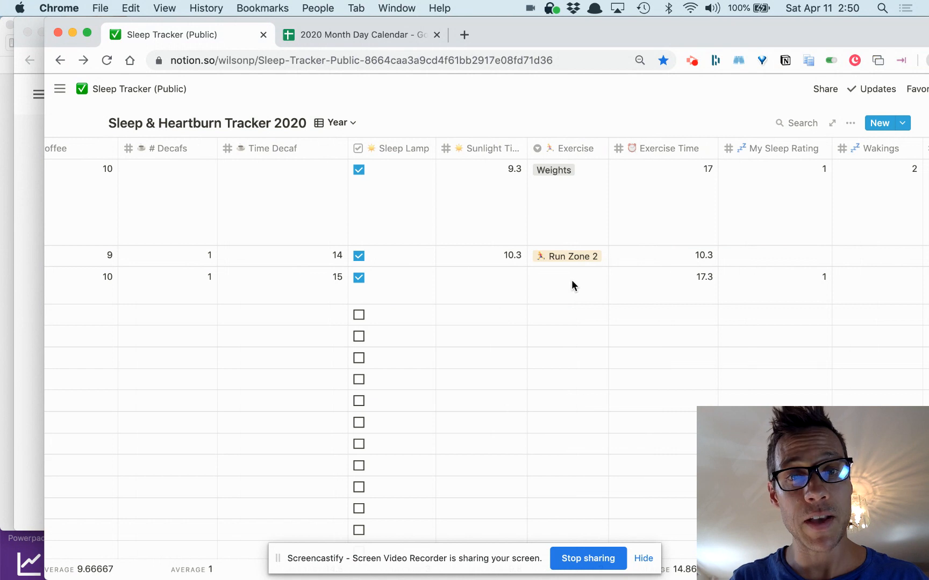
pyautogui.click(565, 285)
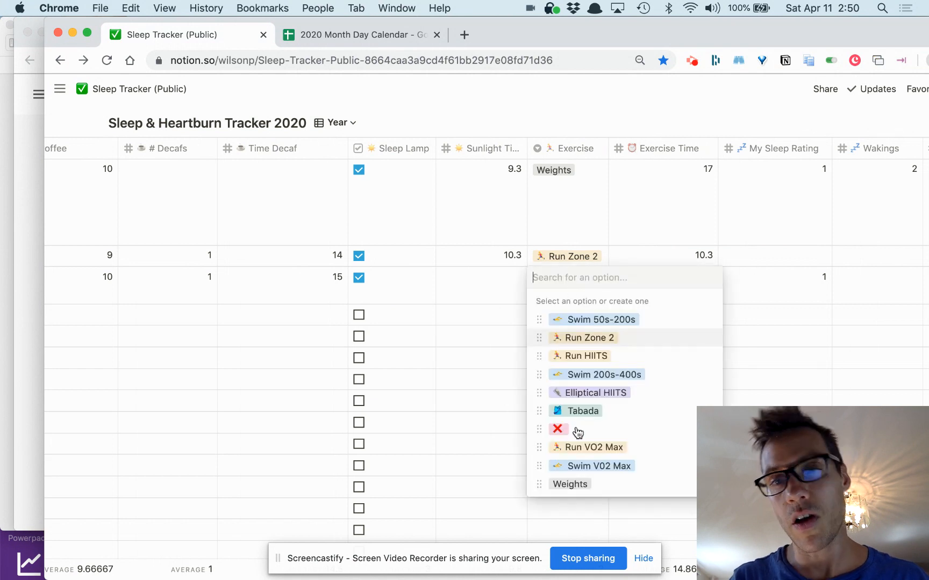
pyautogui.moveTo(510, 282)
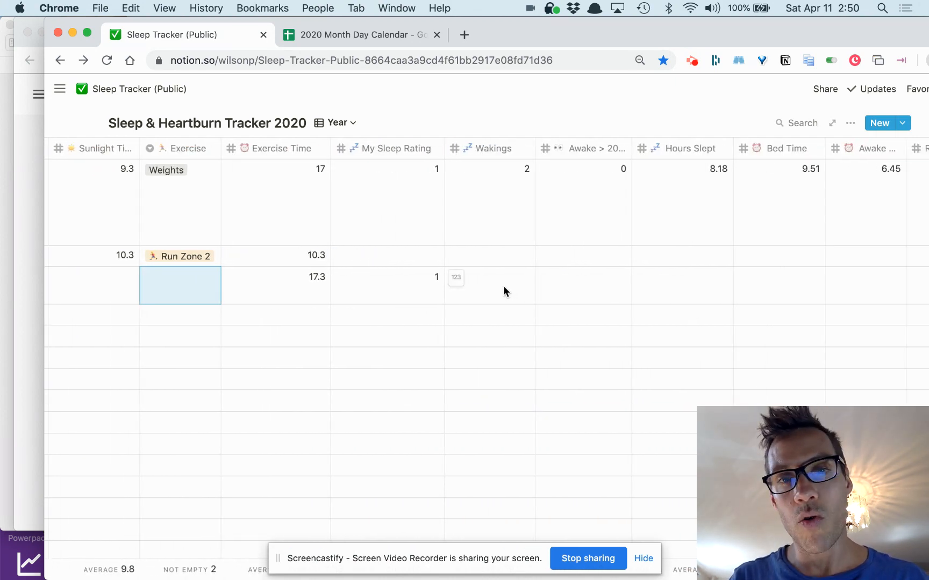
pyautogui.moveTo(602, 294)
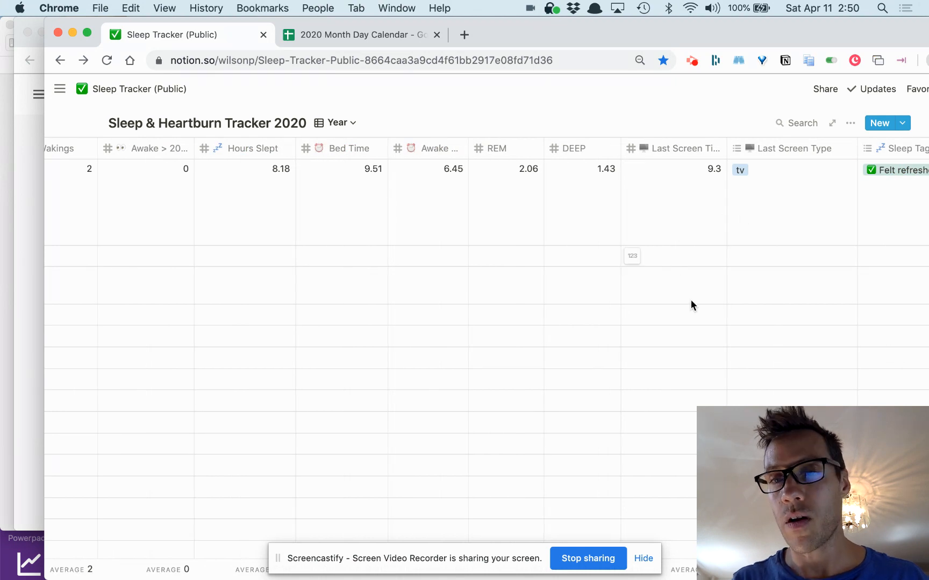
# Record a last screen time of 10 with laptop as screen type, leaving sleep tags empty.
pyautogui.click(672, 256)
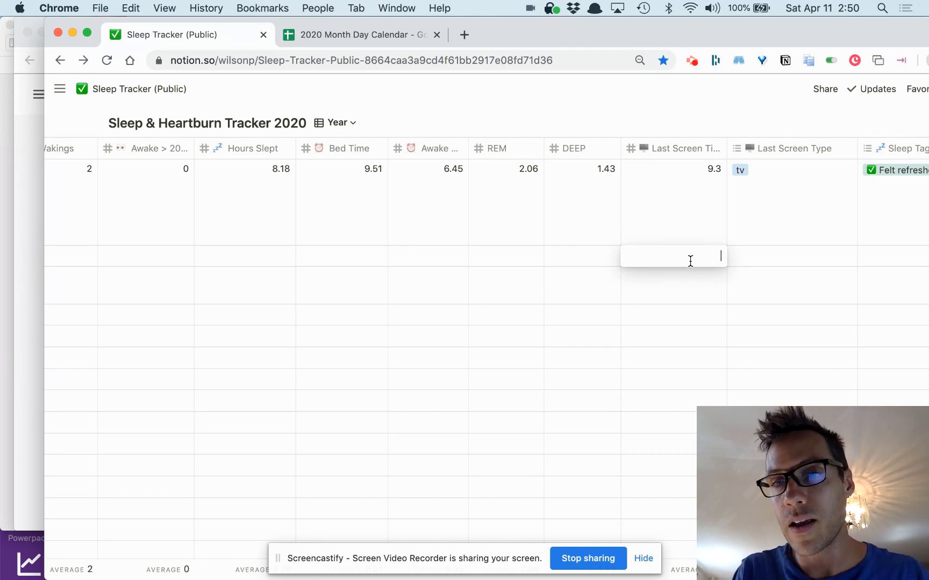
pyautogui.write('10')
pyautogui.click(790, 256)
pyautogui.write('laptop')
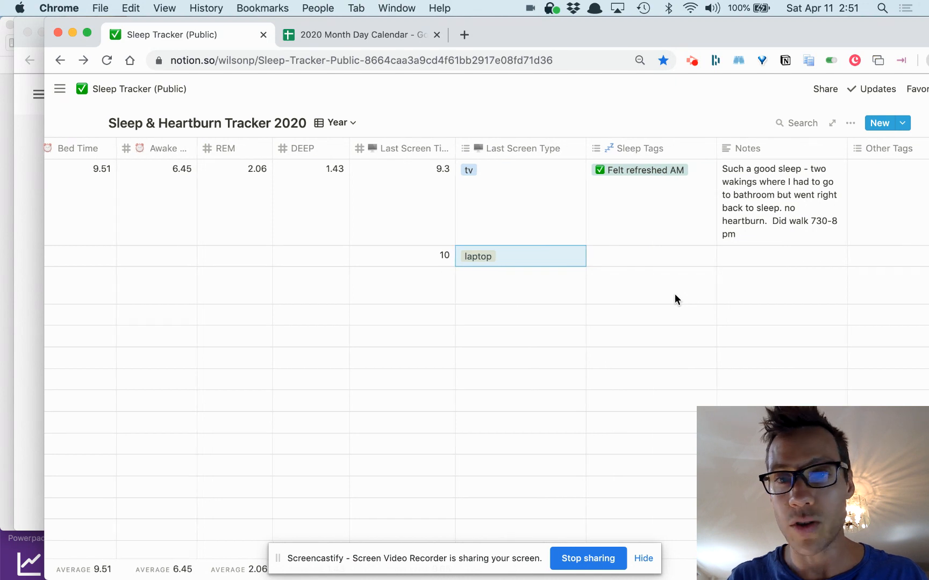
pyautogui.click(650, 256)
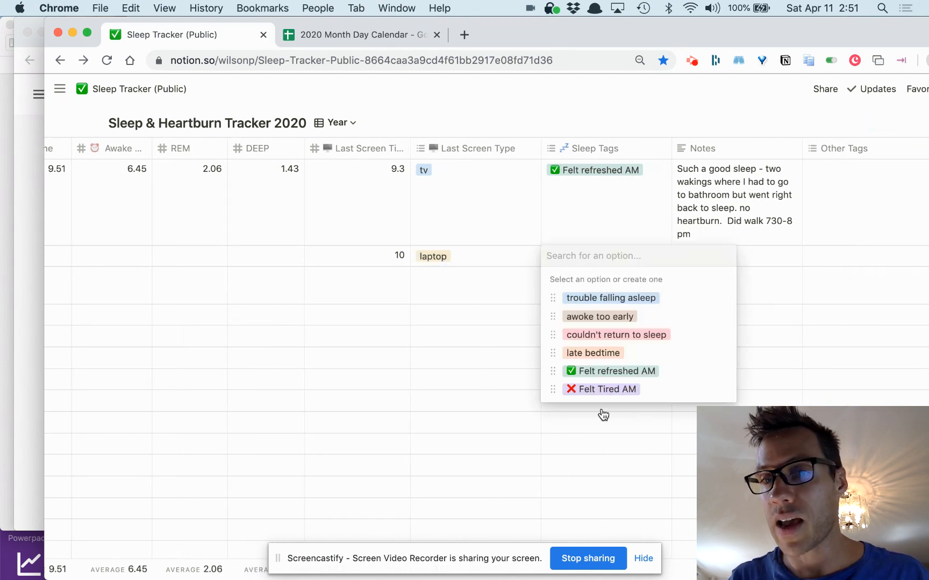
pyautogui.moveTo(522, 264)
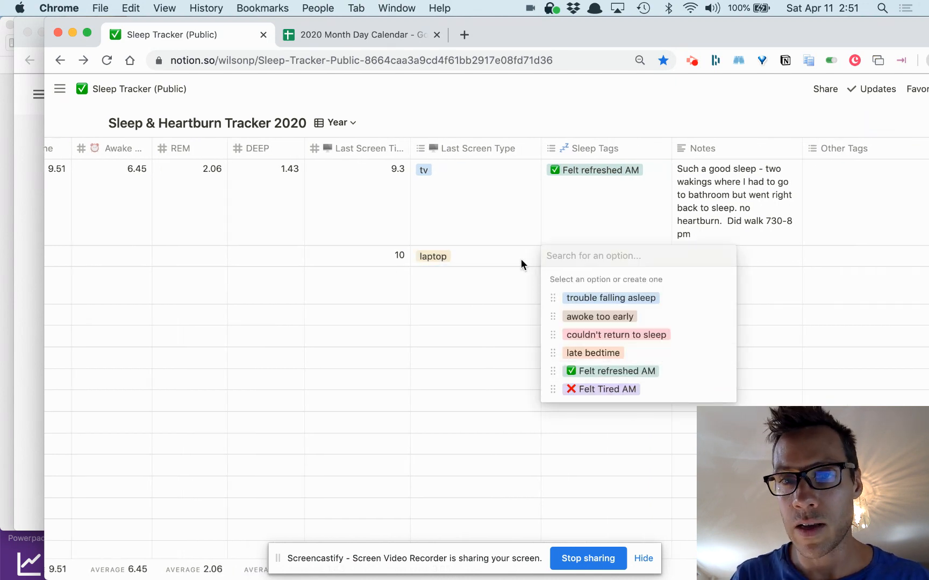
pyautogui.click(767, 281)
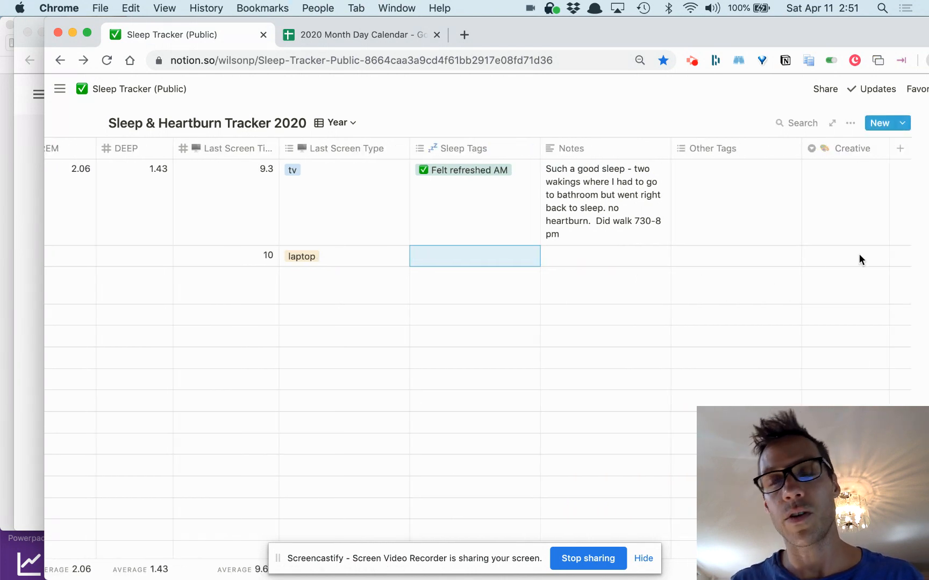
pyautogui.hscroll(-3)
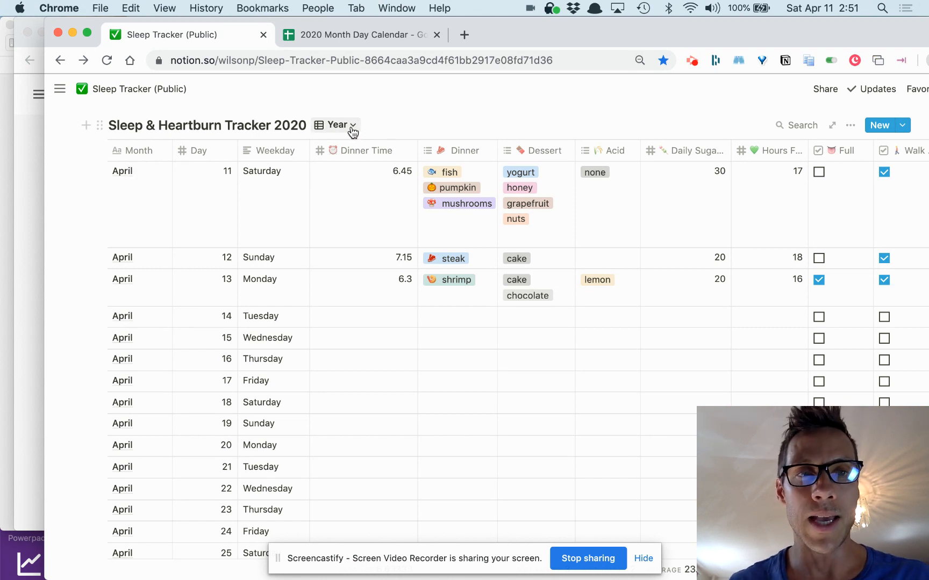
# Switch the tracker from the Year view to April, then to May.
pyautogui.click(337, 124)
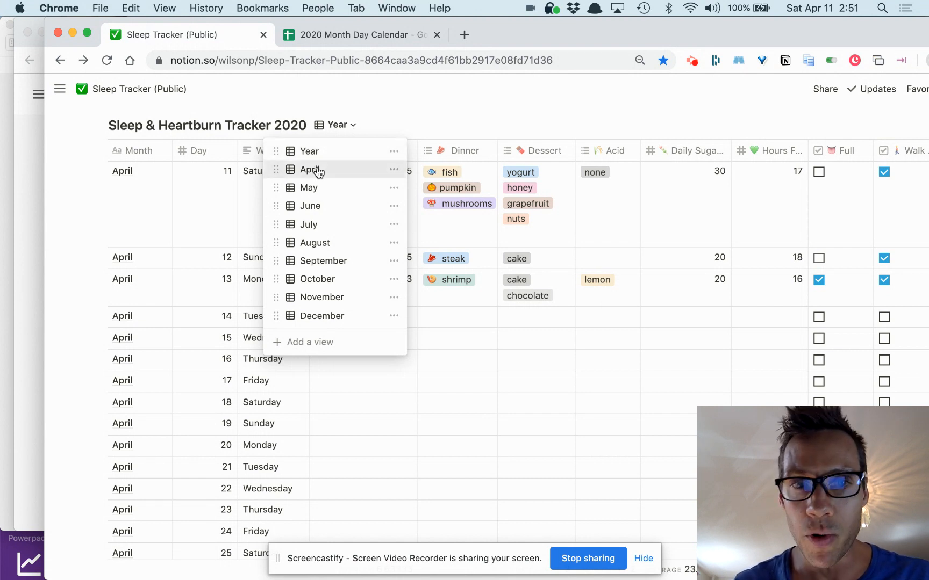
pyautogui.click(310, 170)
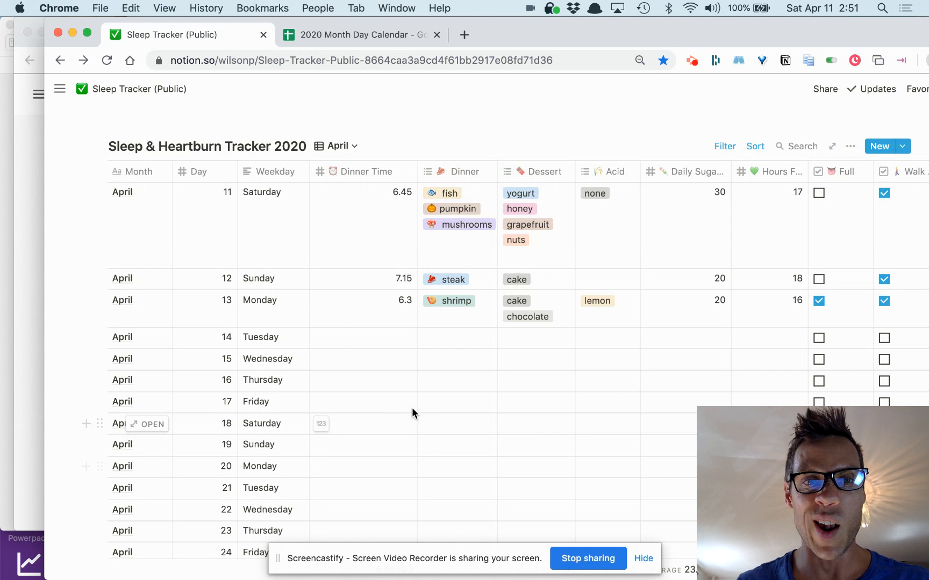
pyautogui.click(341, 146)
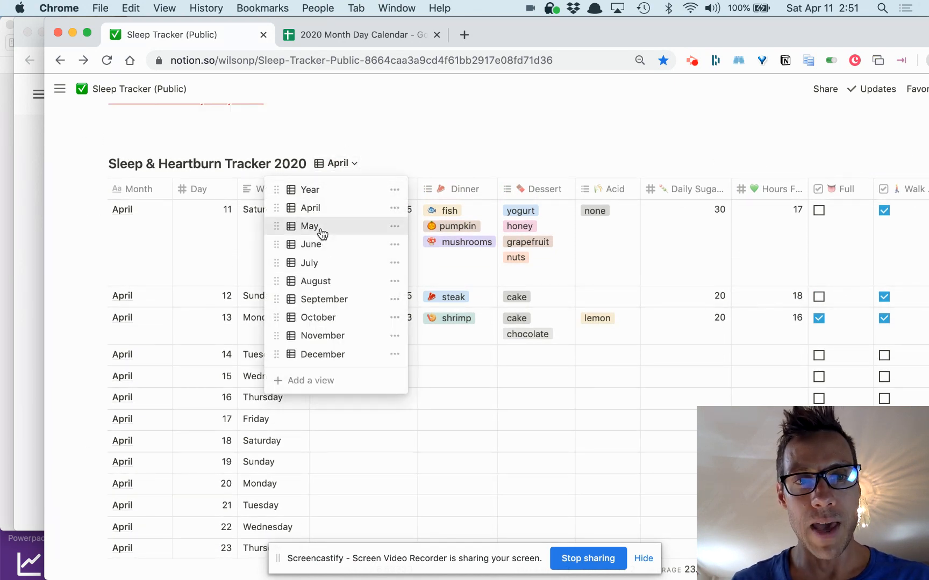
pyautogui.click(310, 226)
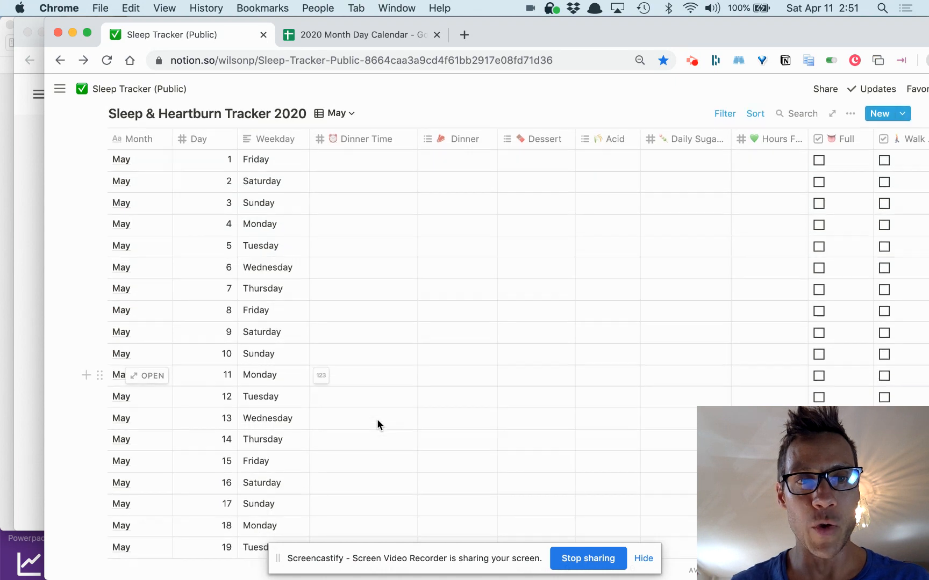
pyautogui.click(335, 113)
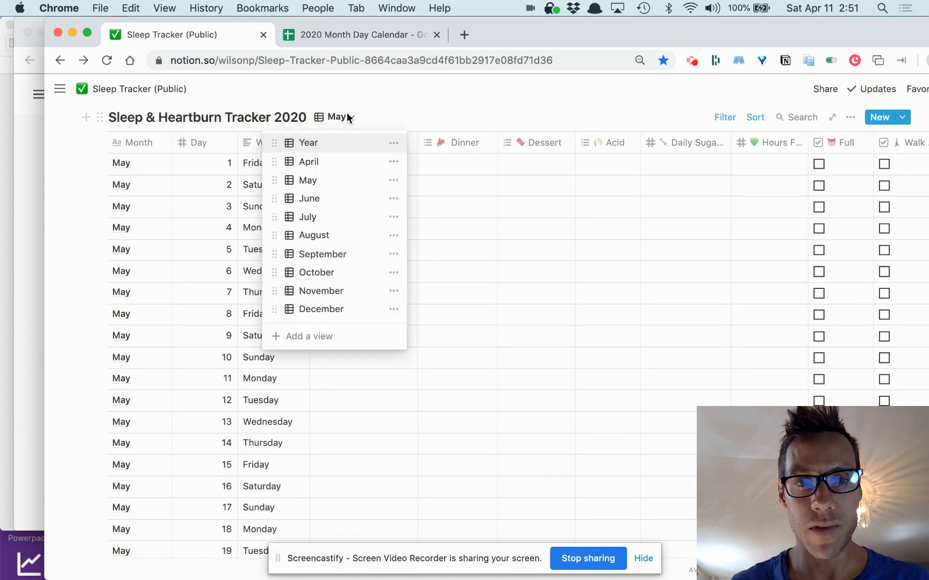
pyautogui.moveTo(397, 318)
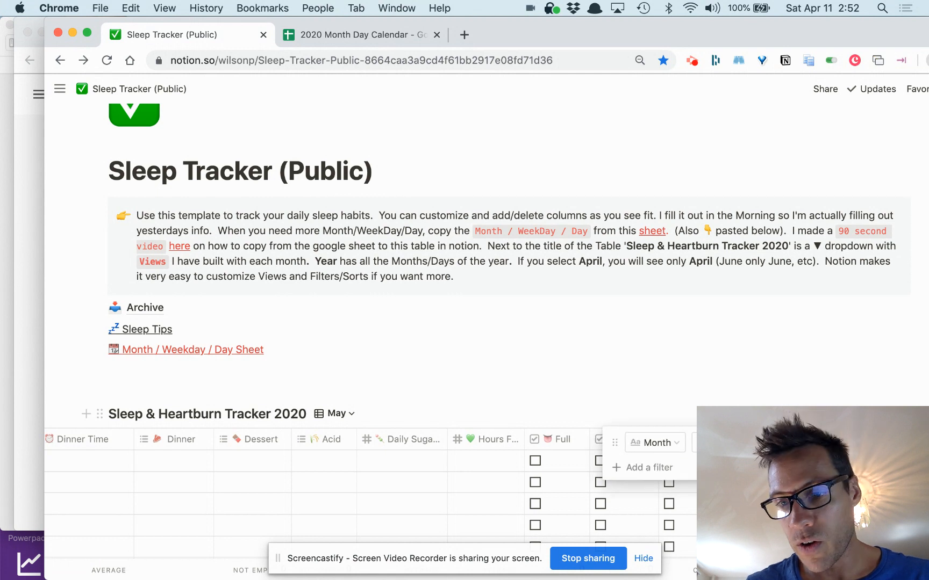
# Dismiss the month filter popup and scroll to the May table below the page links.
pyautogui.click(681, 375)
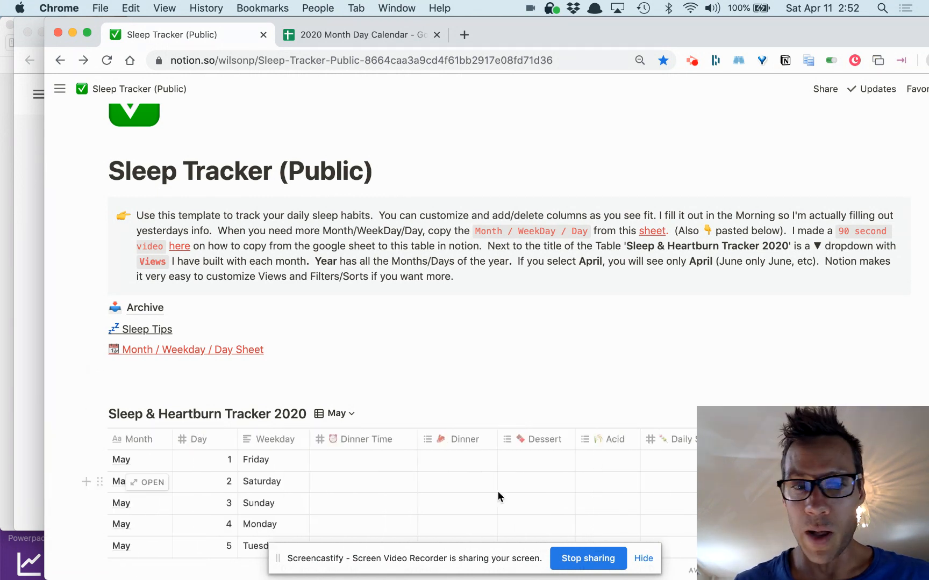
pyautogui.scroll(-3)
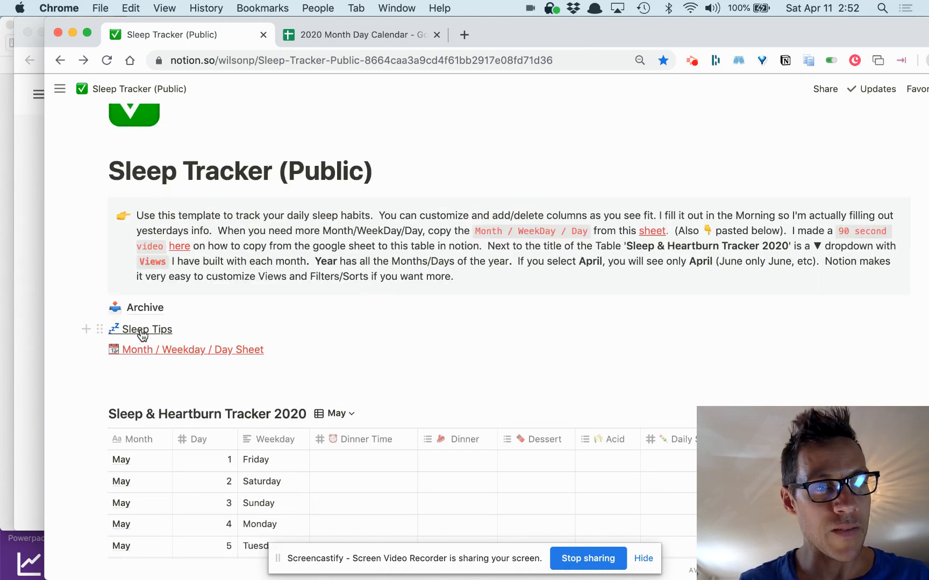
# Open the 10 Sleep Tips page and scroll to the supplements list and Matt Walker's data points.
pyautogui.click(148, 329)
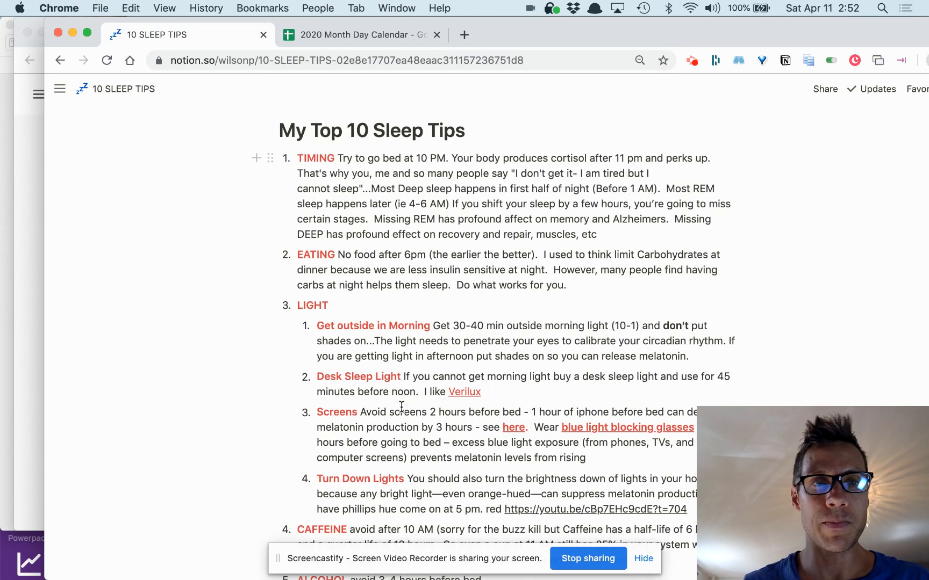
pyautogui.scroll(-3)
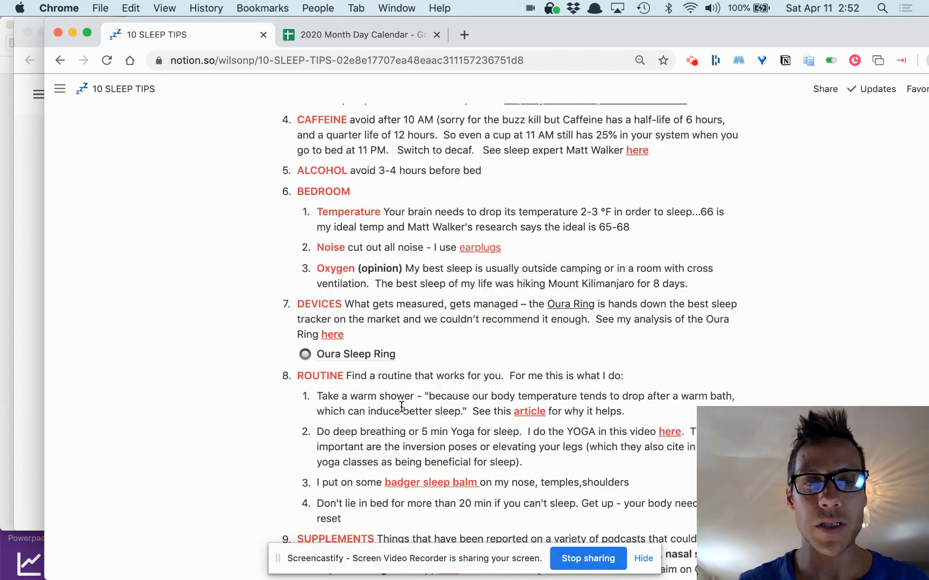
pyautogui.scroll(-3)
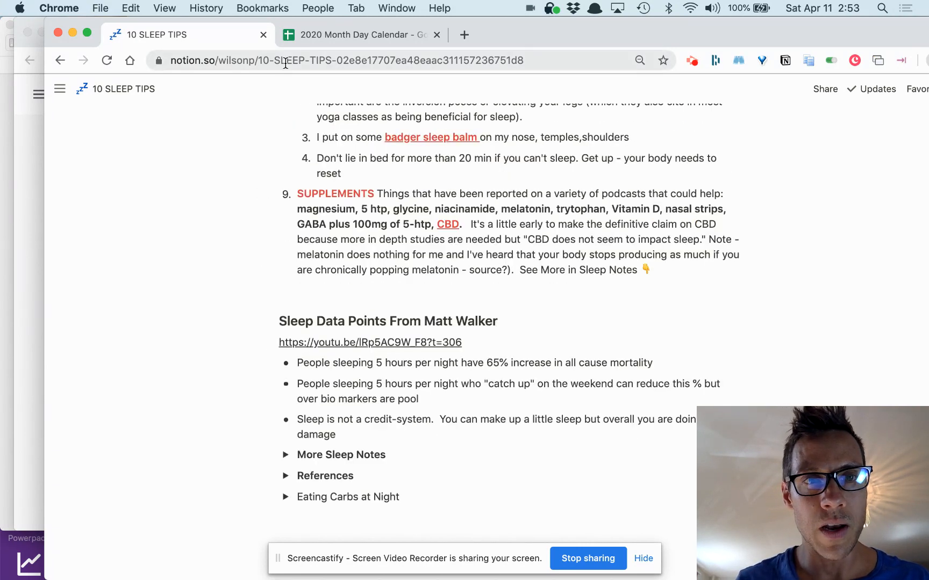
pyautogui.moveTo(388, 348)
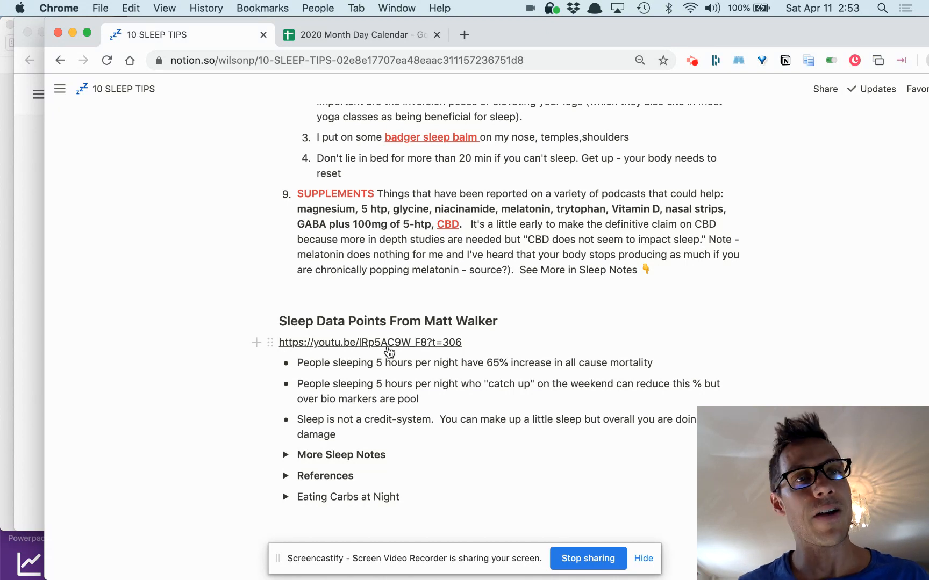